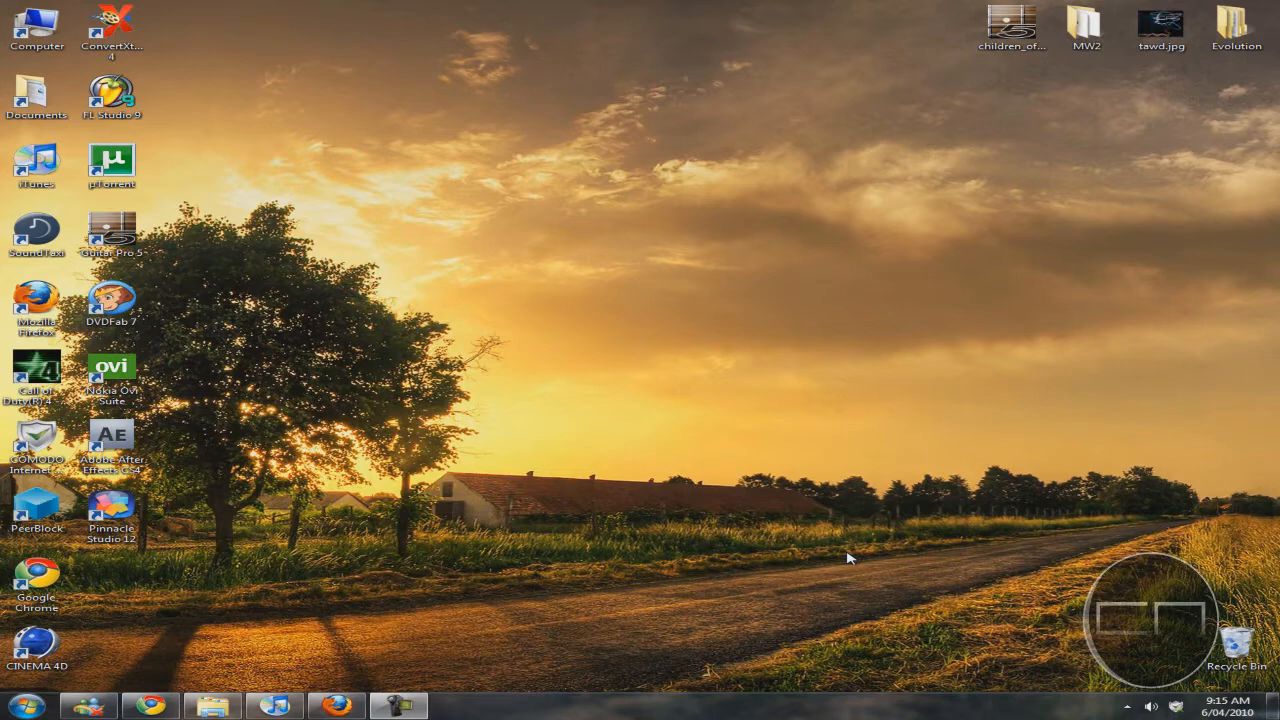
mouse_move(378, 680)
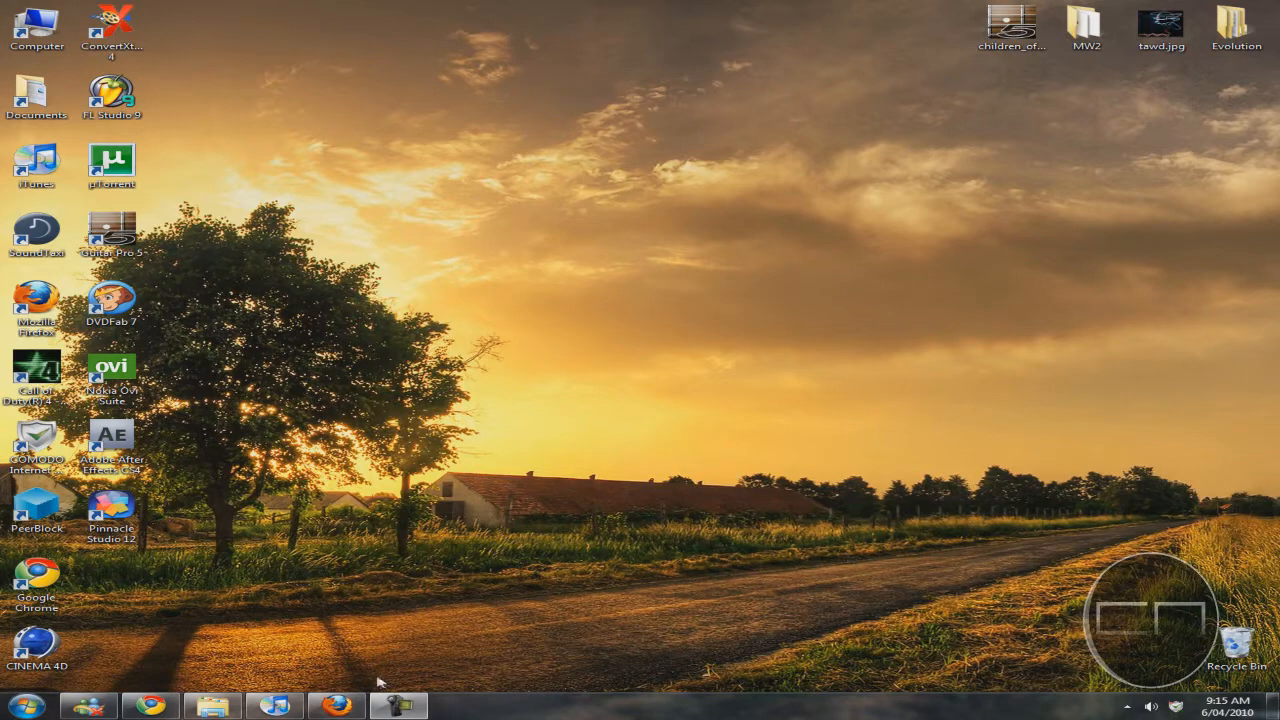
Bring up Firefox showing the 'Update on Cyb3rNation website/Submitting videos' watch page
click(332, 704)
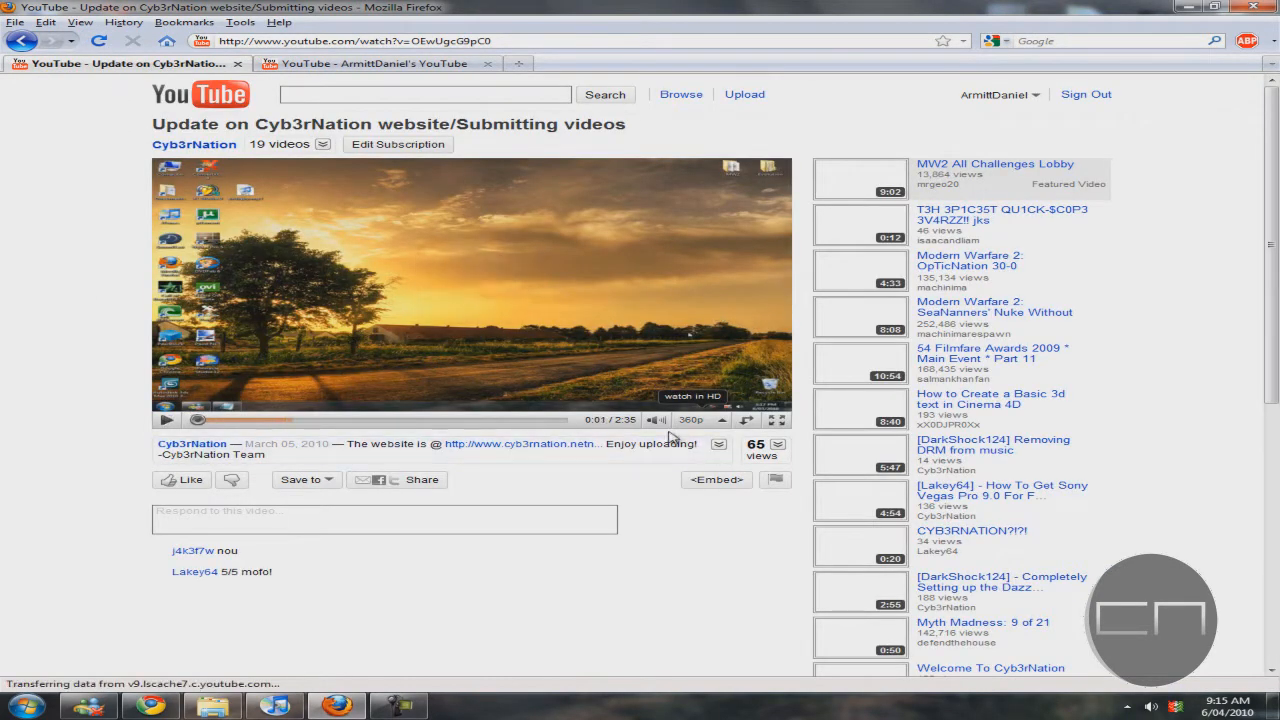
Show the account's My Videos list containing the website-update video
click(692, 420)
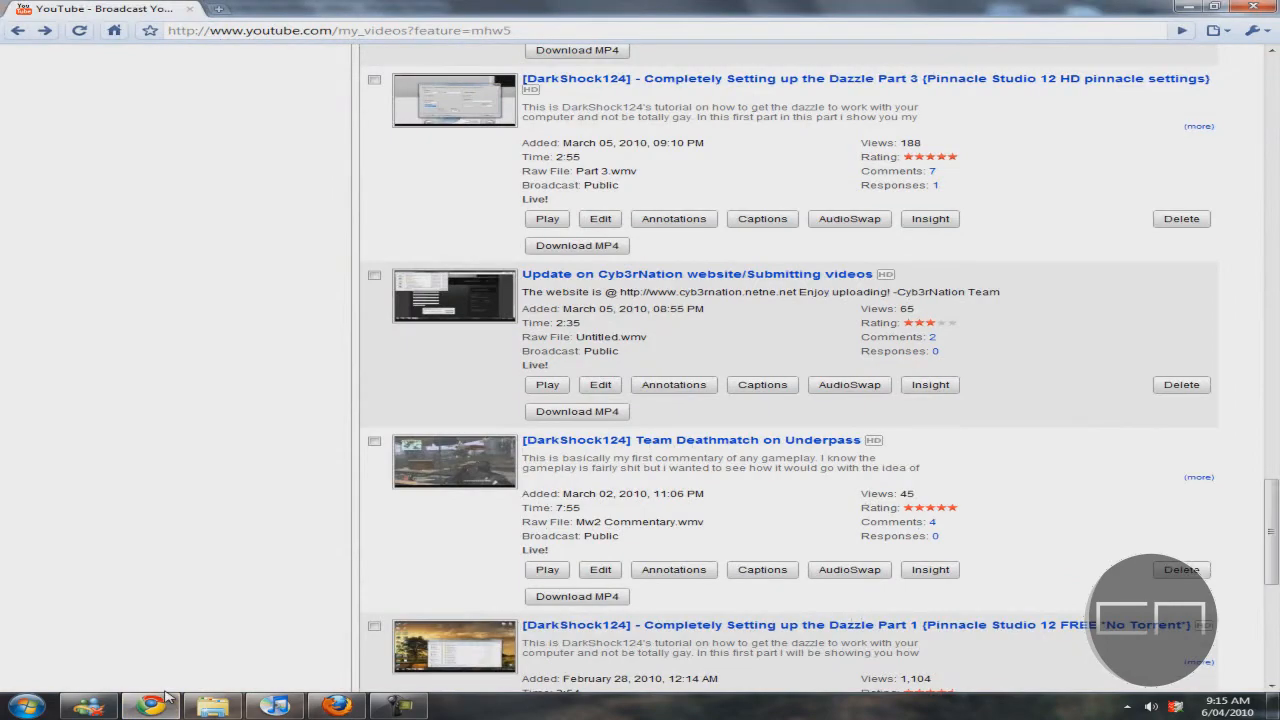
mouse_move(212, 668)
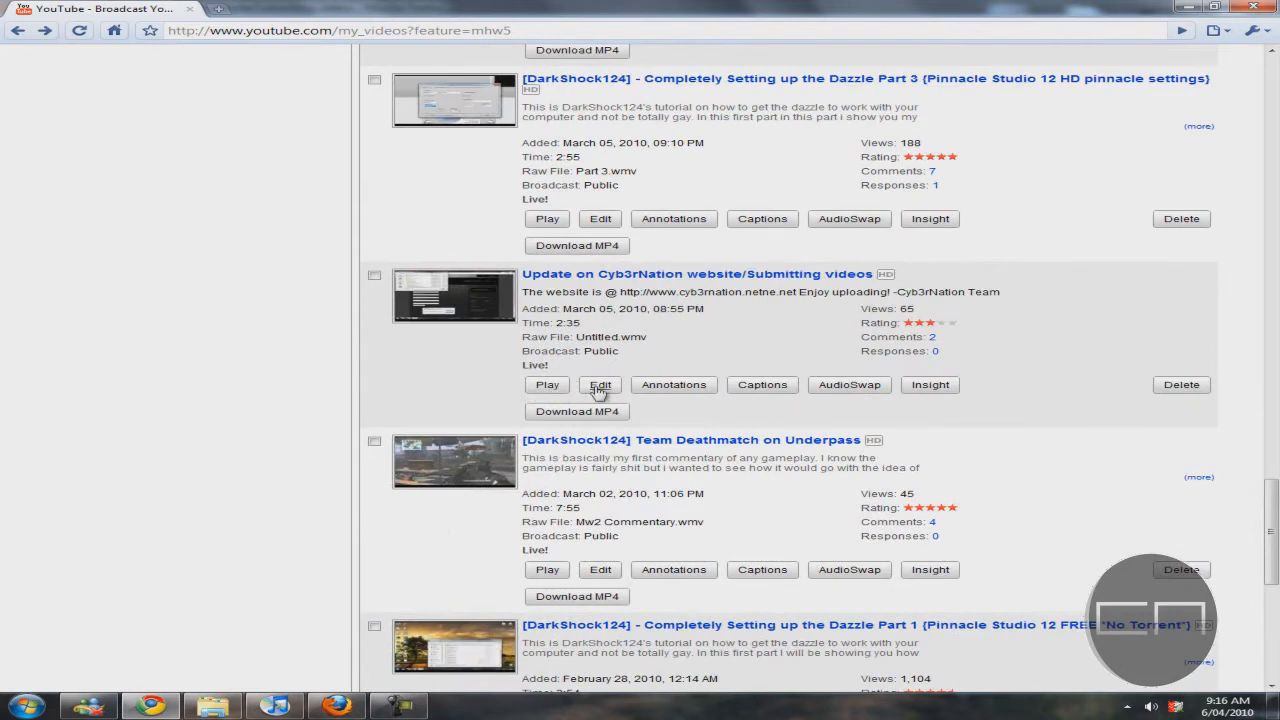
Edit the video, append 'yt:quality=high' to its tags and save the changes
click(600, 384)
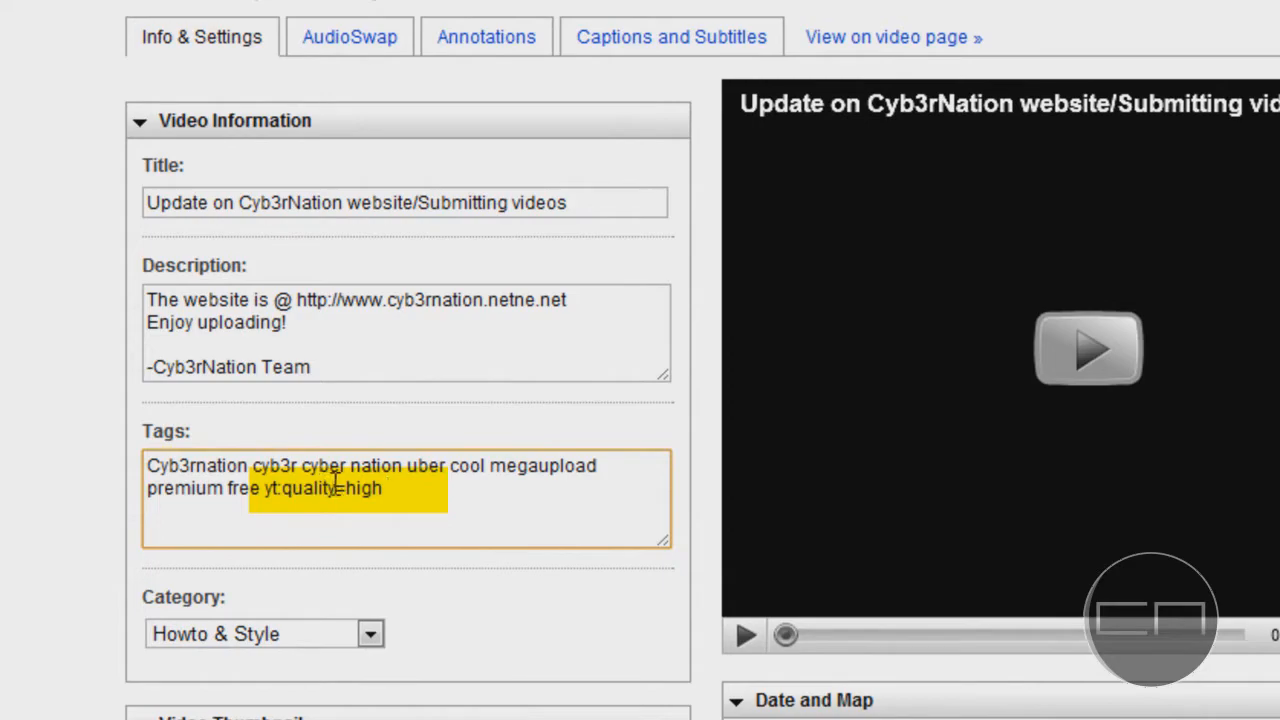
scroll(down, 3)
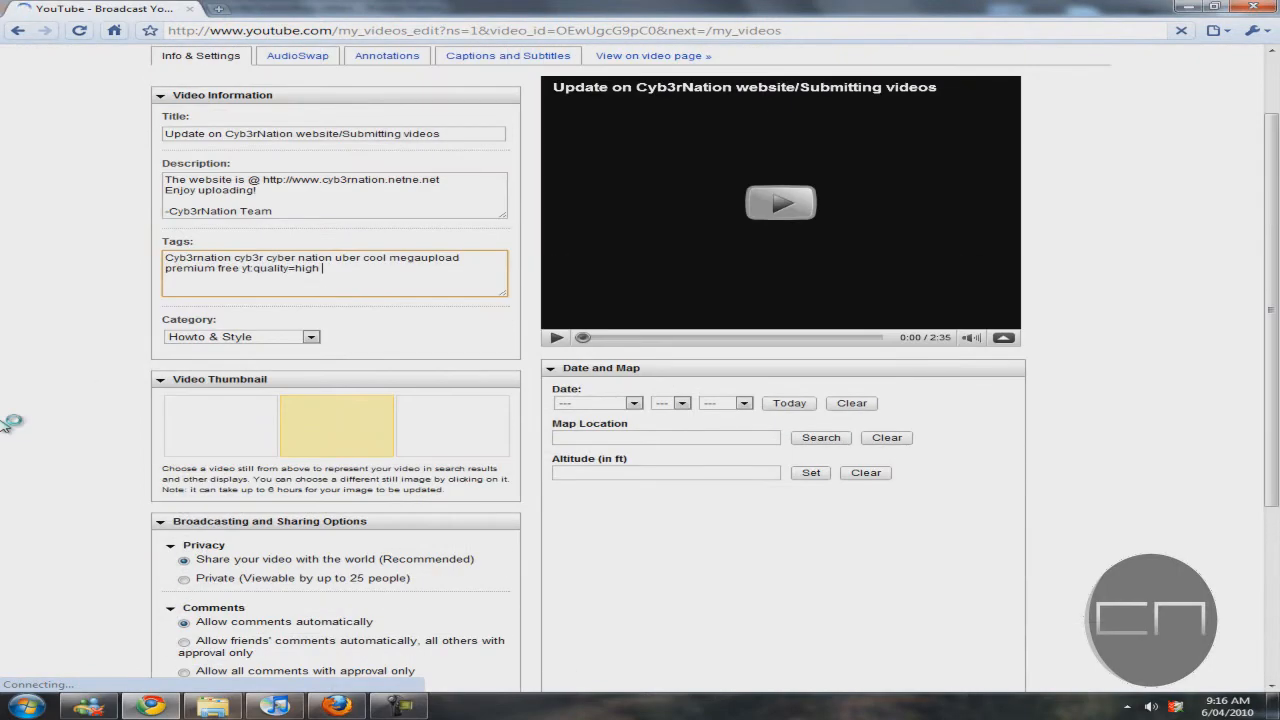
mouse_move(98, 296)
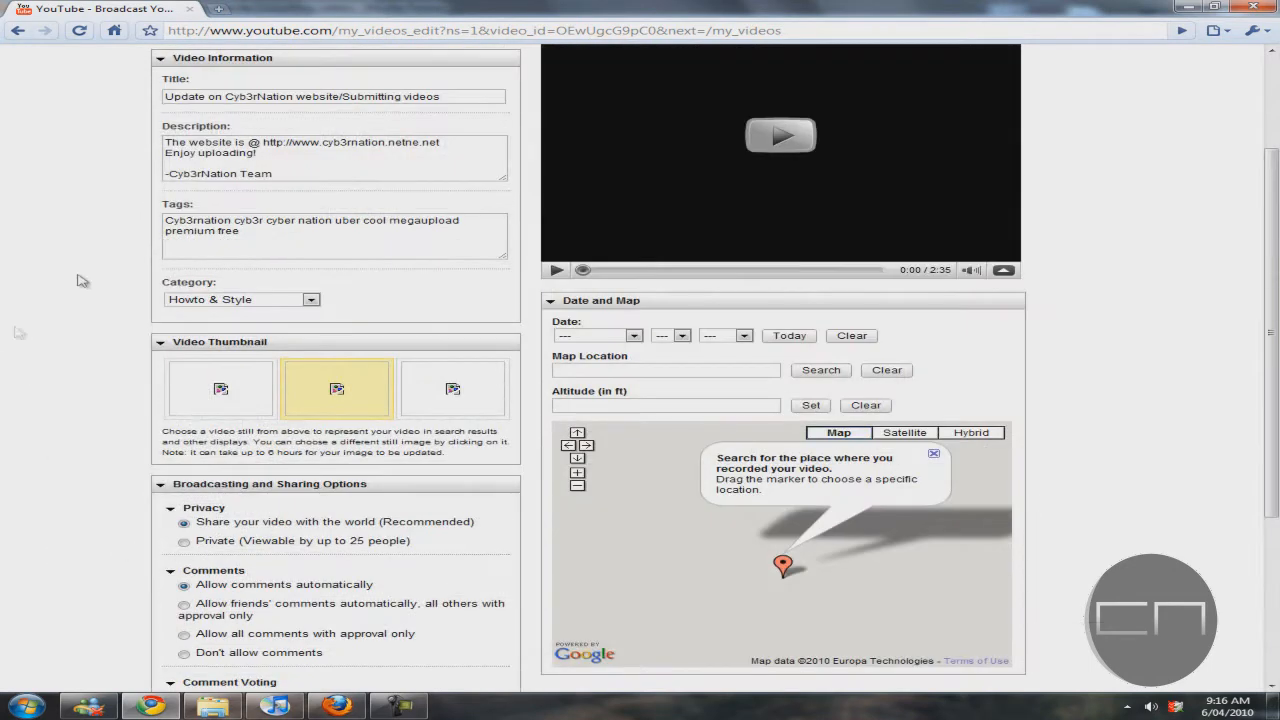
text(yt:quality=high)
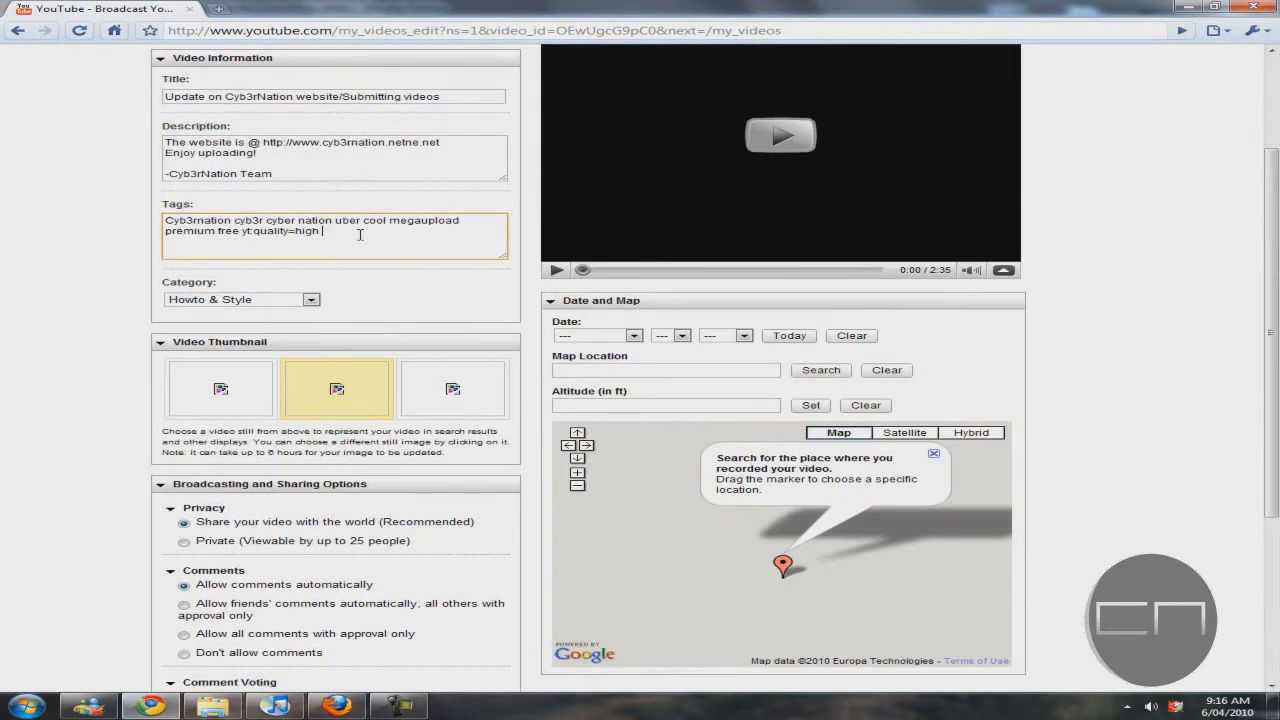
scroll(down, 3)
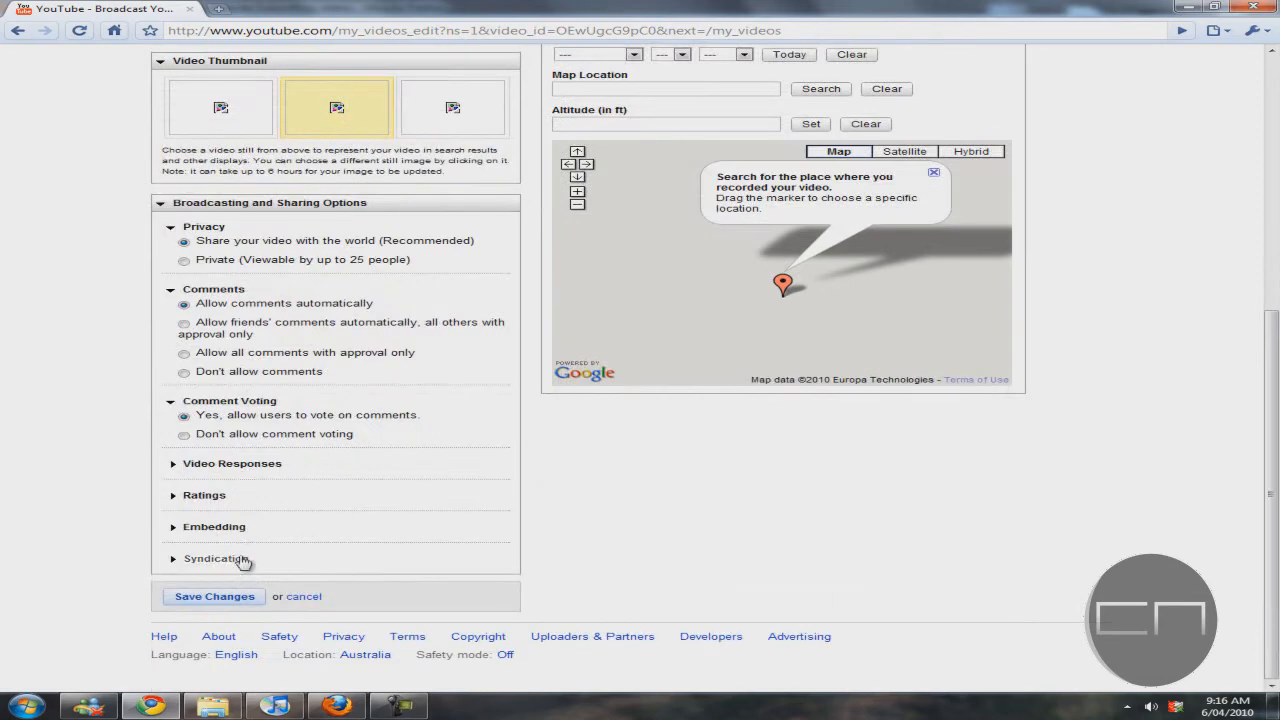
click(214, 596)
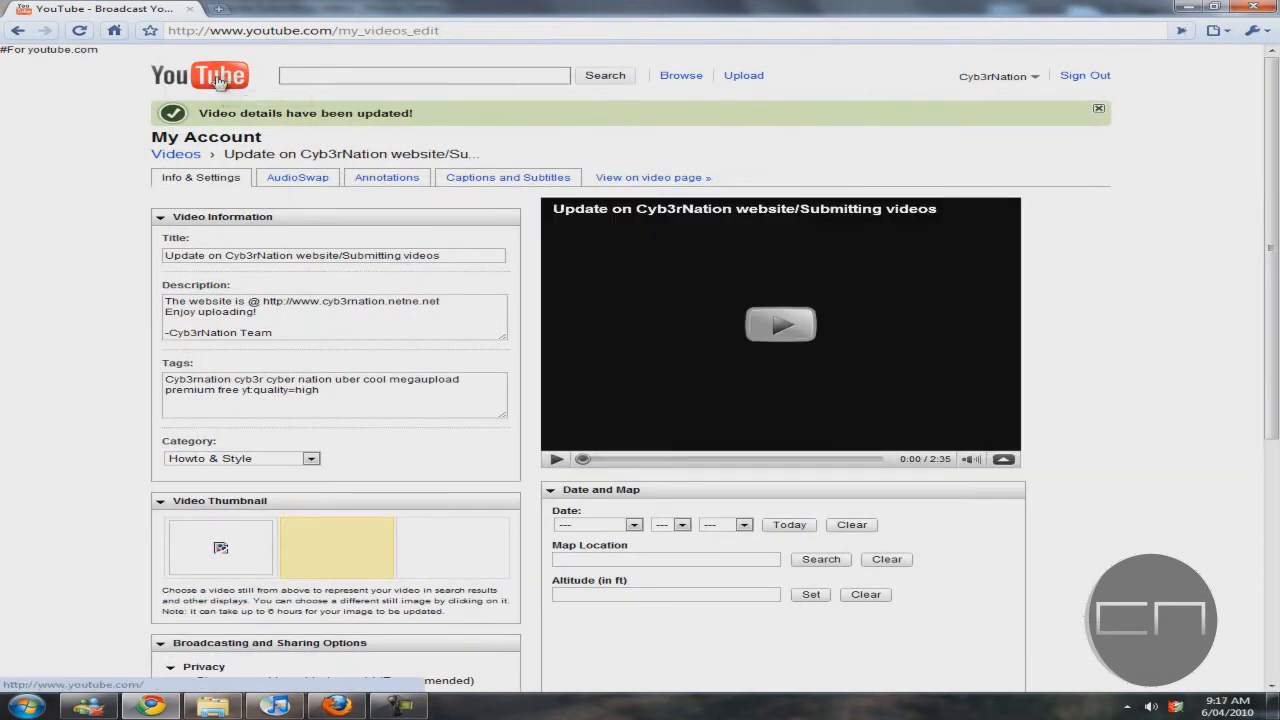
Reload the video's watch page and show the player's available playback qualities
click(198, 64)
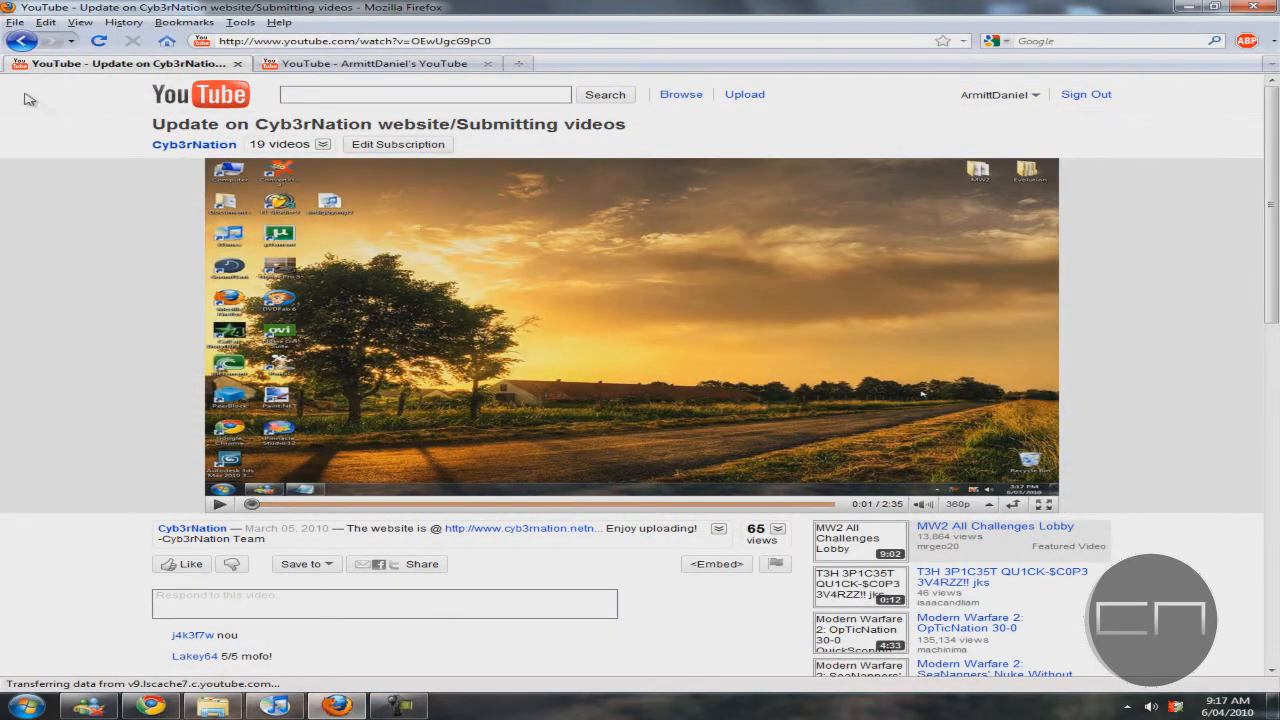
click(100, 40)
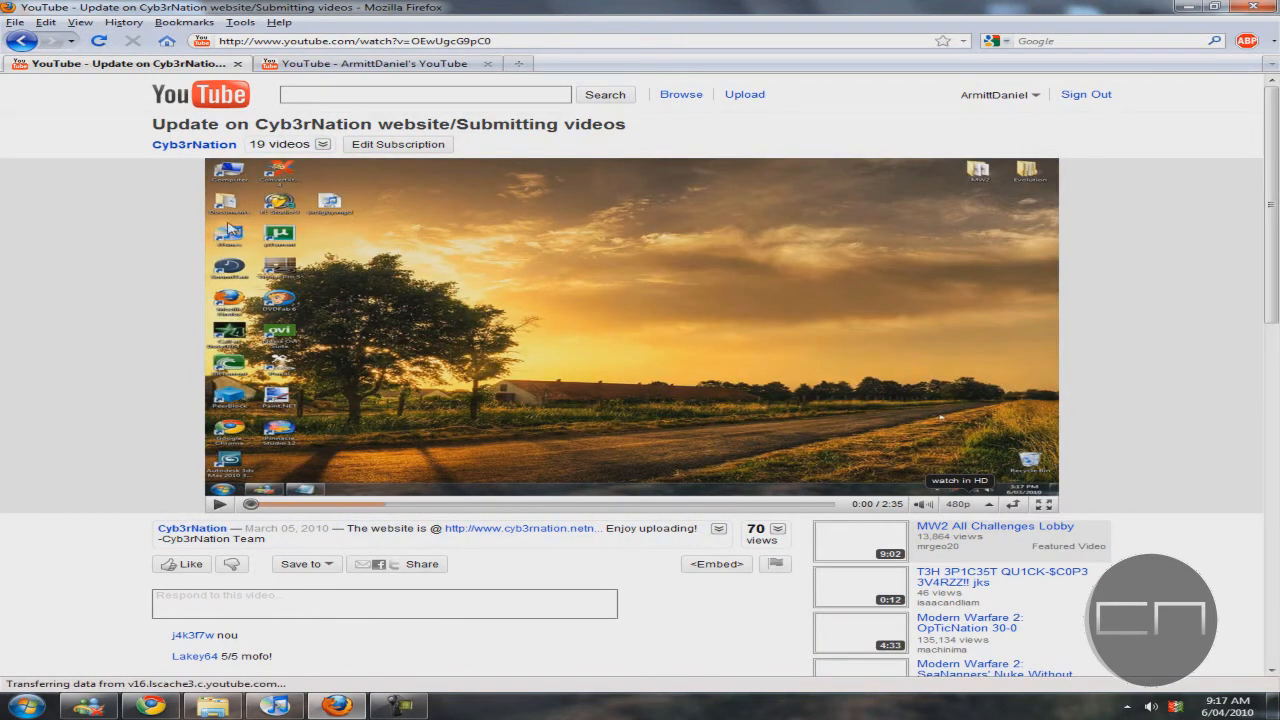
click(958, 504)
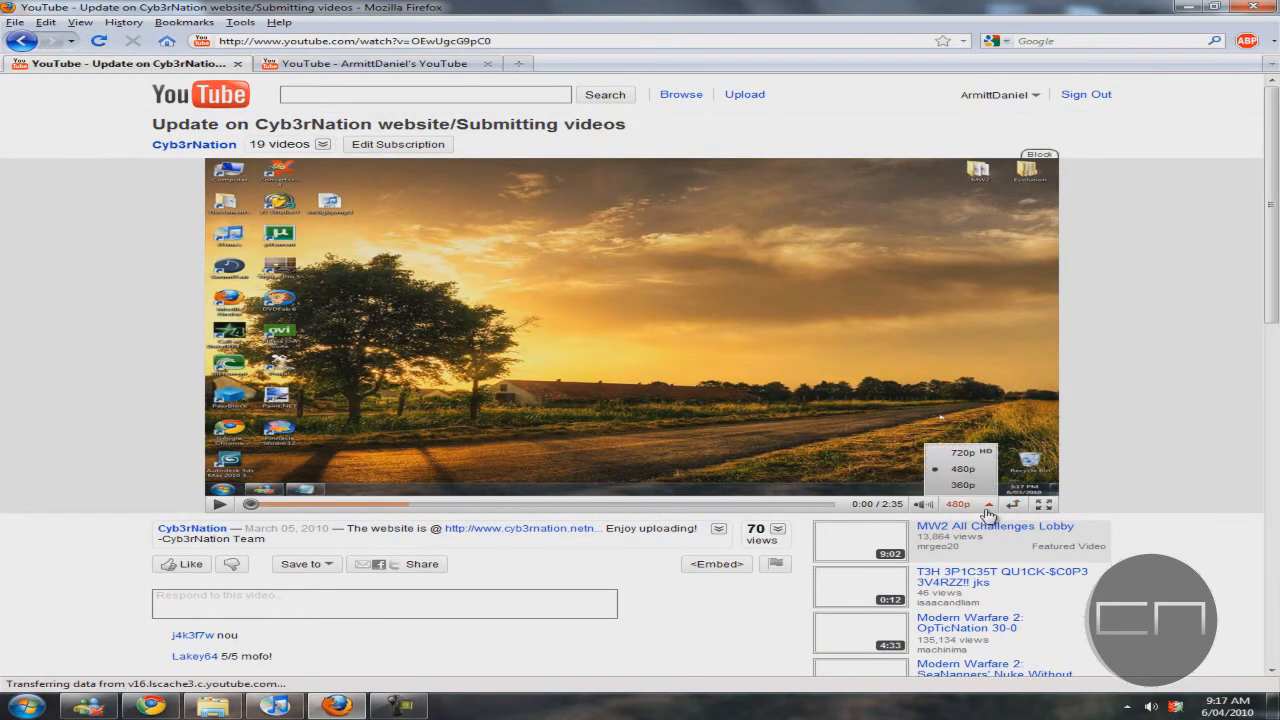